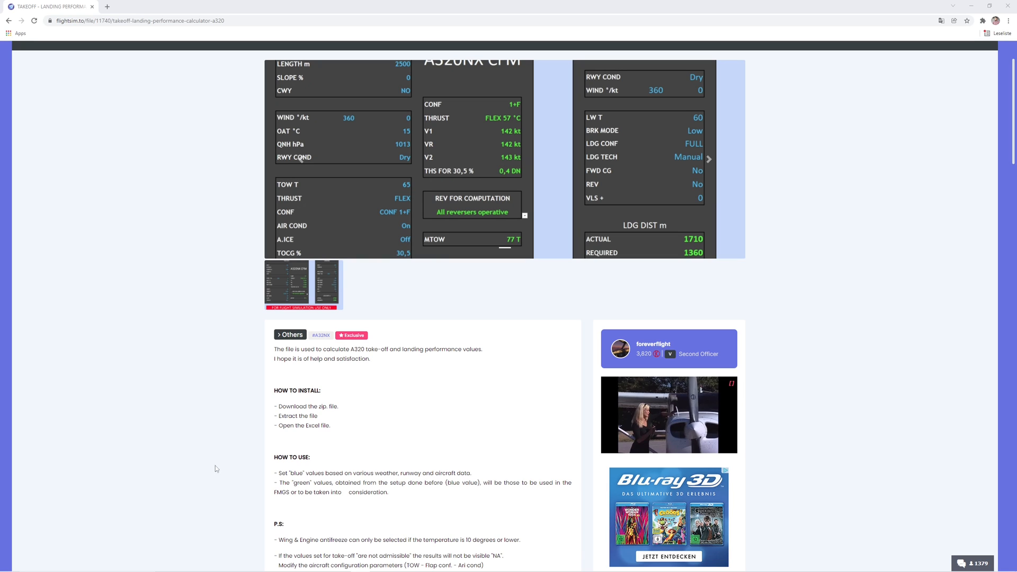
Scroll the Flightsim.to A320 performance calculator page to reach Download 1.4.
scroll("up", 3)
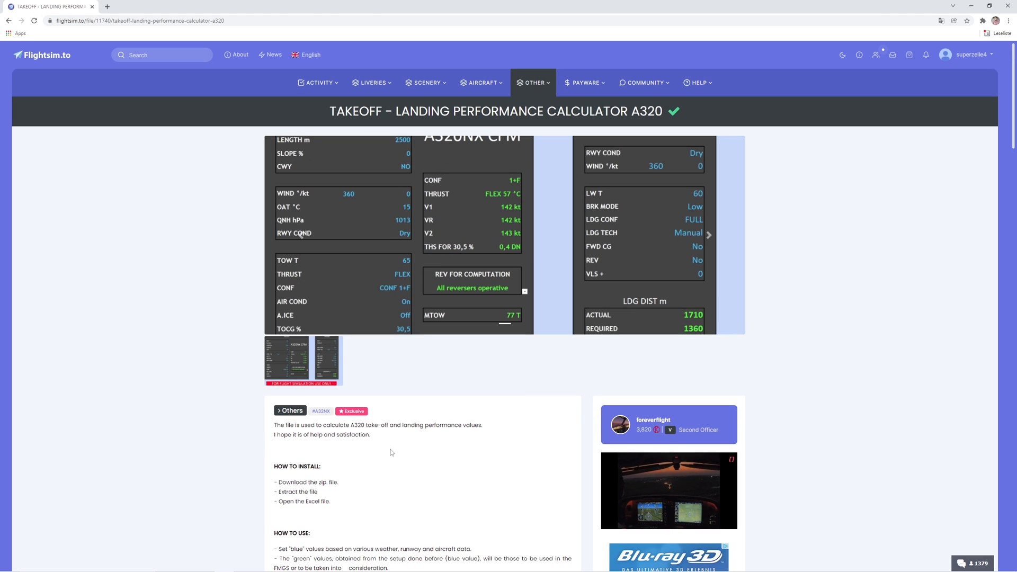
scroll("down", 3)
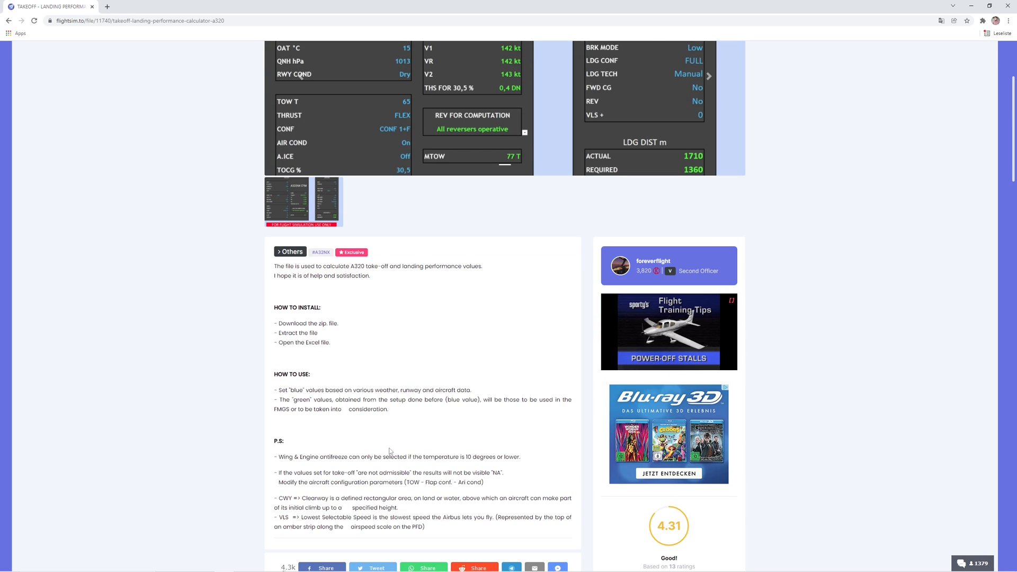
scroll("down", 3)
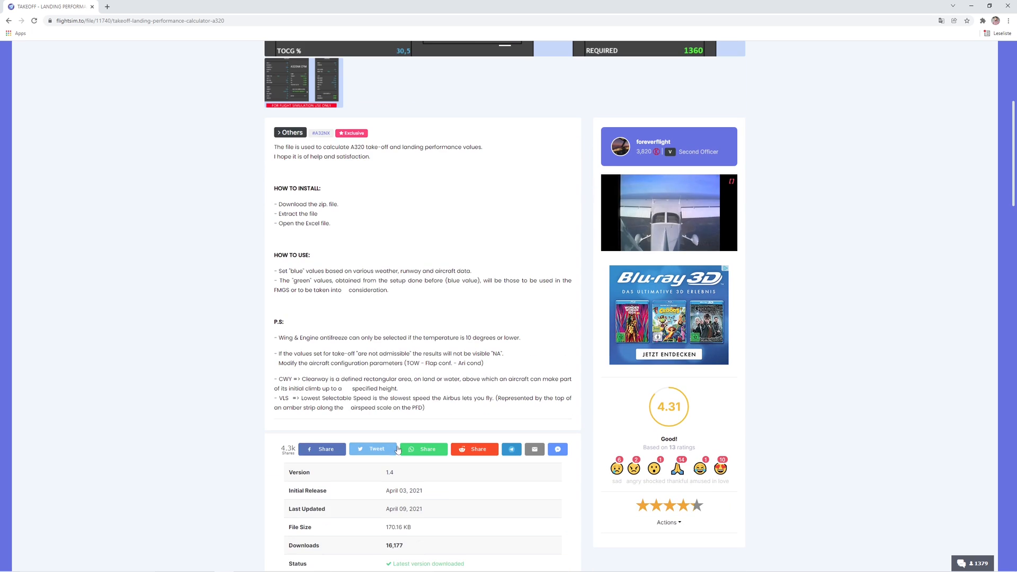
scroll("up", 3)
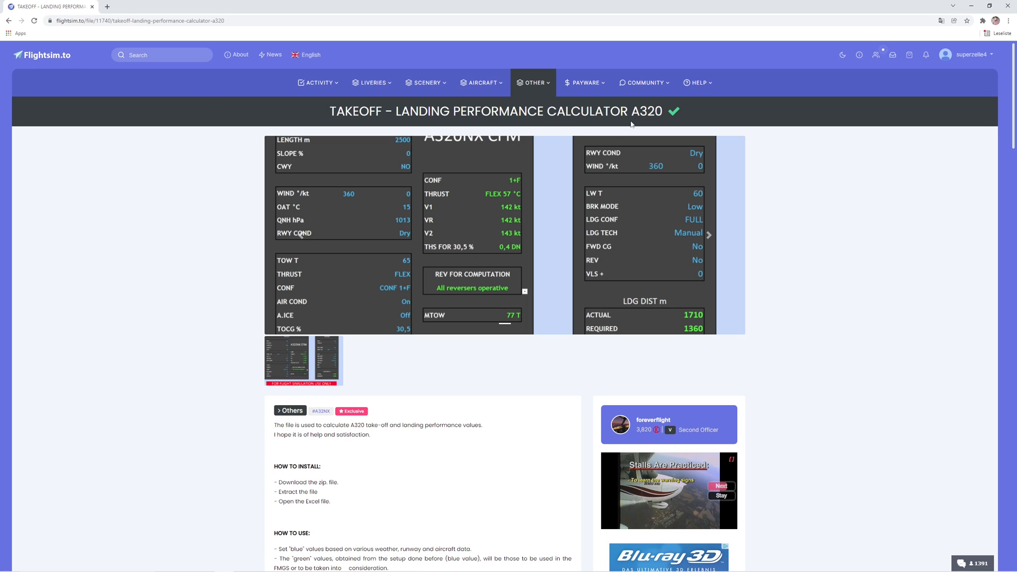
scroll("down", 3)
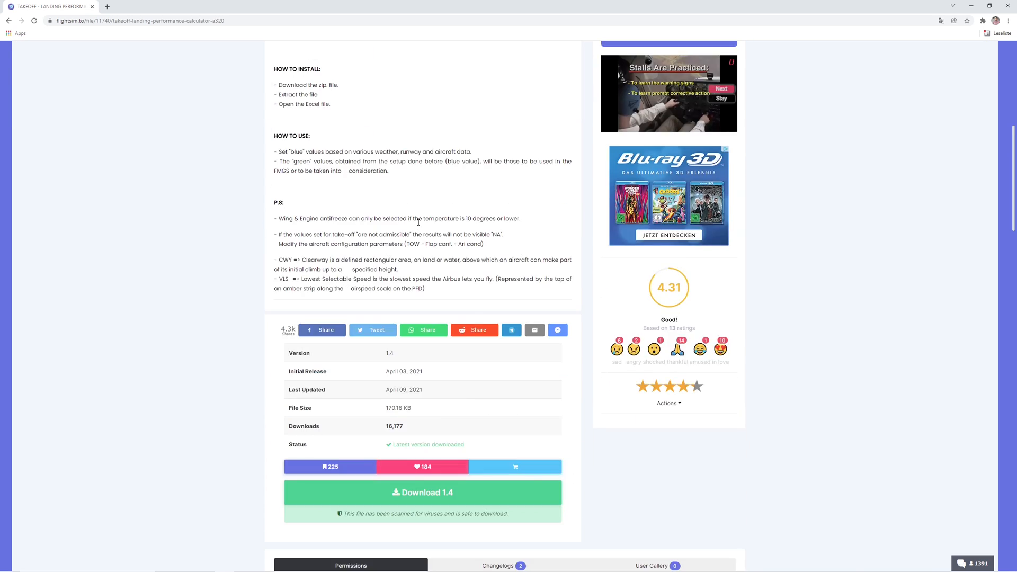
scroll("up", 3)
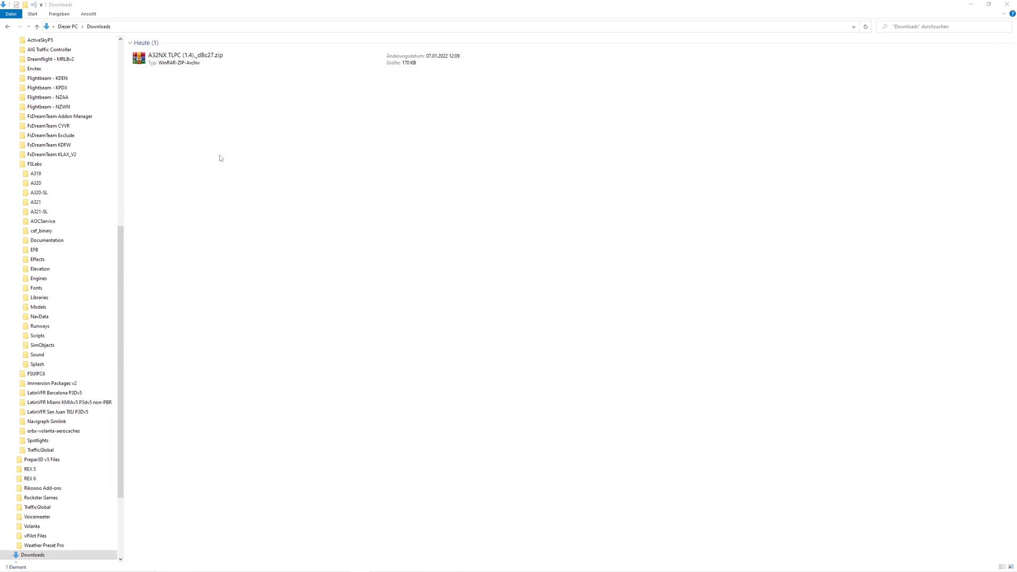
Extract the downloaded zip and open A32NX TLPC (1.4).xlsx.
right_click(185, 55)
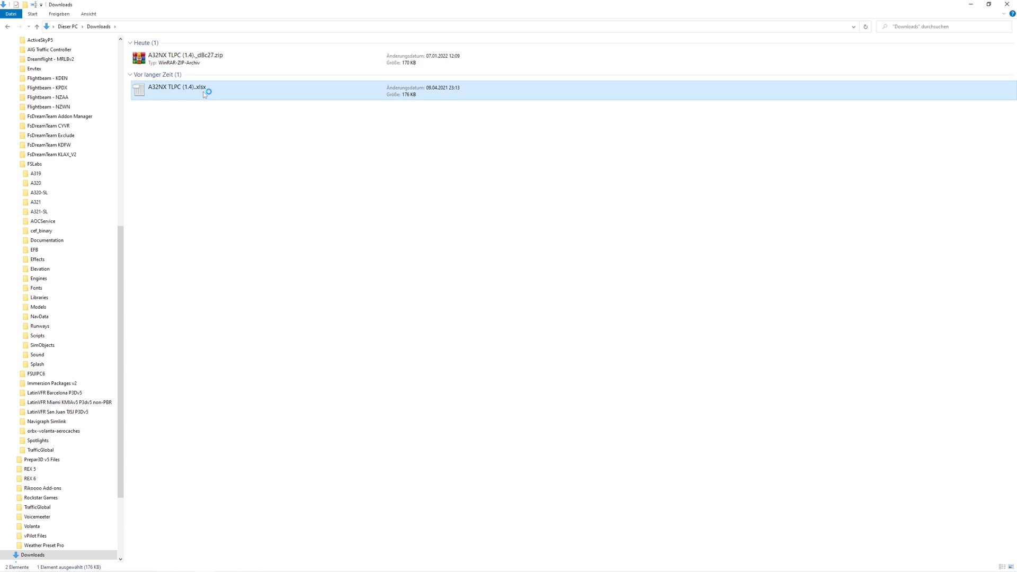
double_click(176, 89)
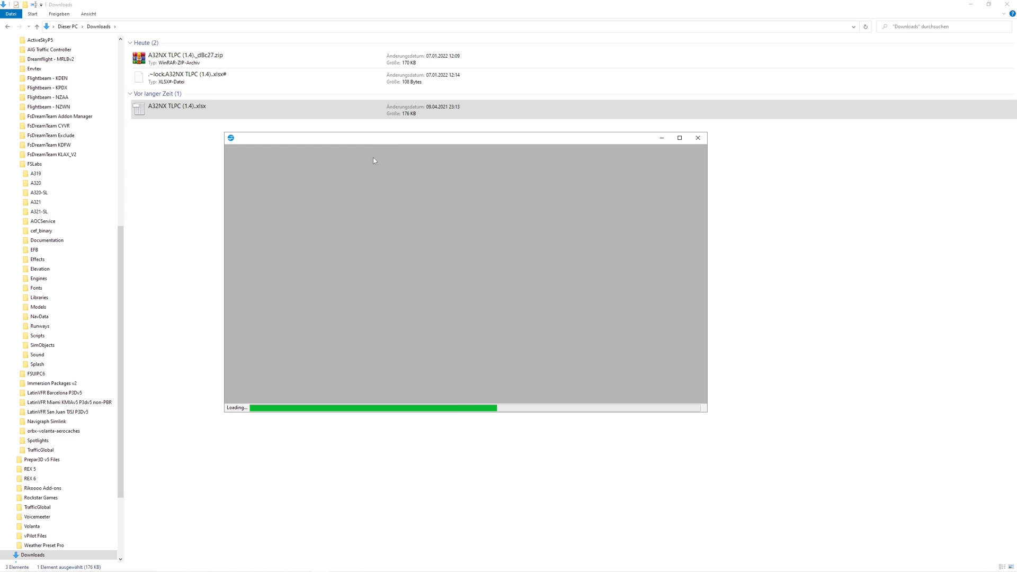
mouse_move(460, 147)
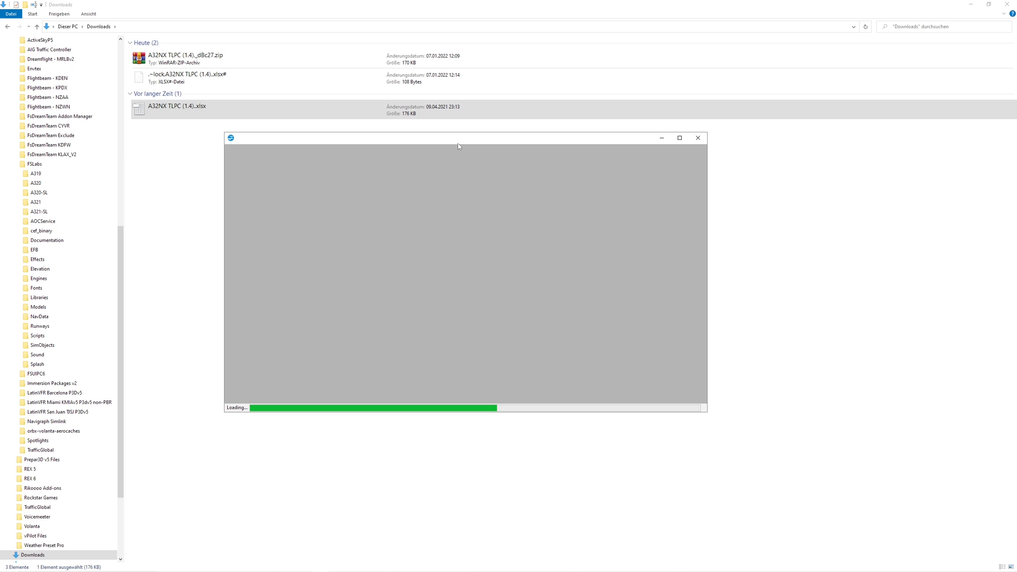
mouse_move(508, 366)
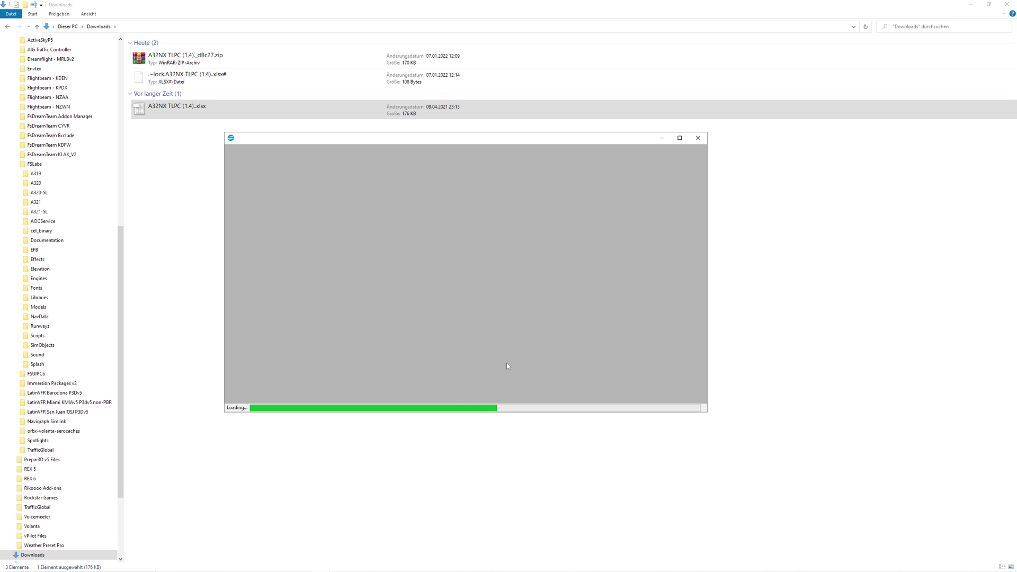
mouse_move(524, 287)
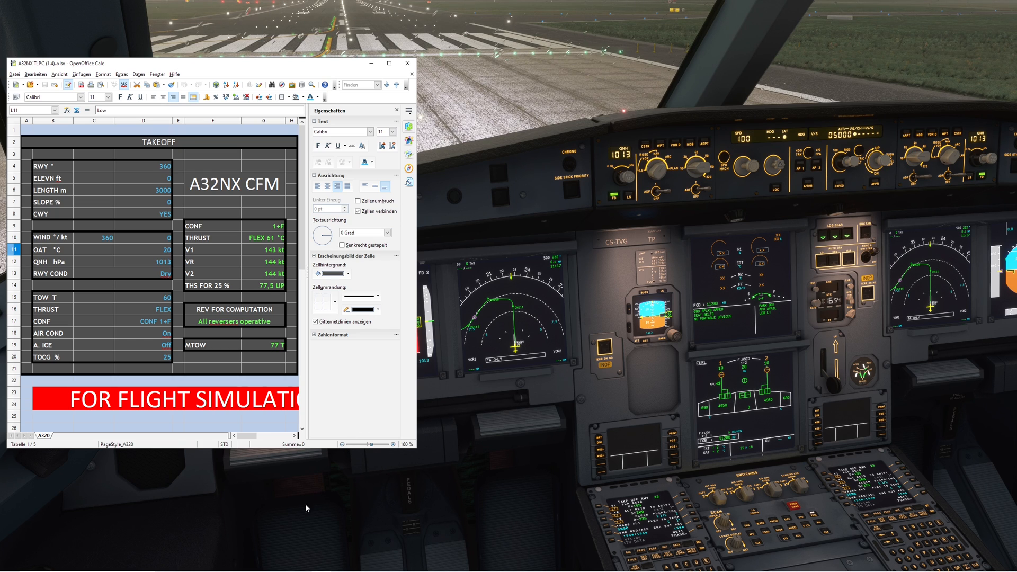
Check the EDDH airport diagram, then enter runway heading and length 3250 m.
left_click(9, 564)
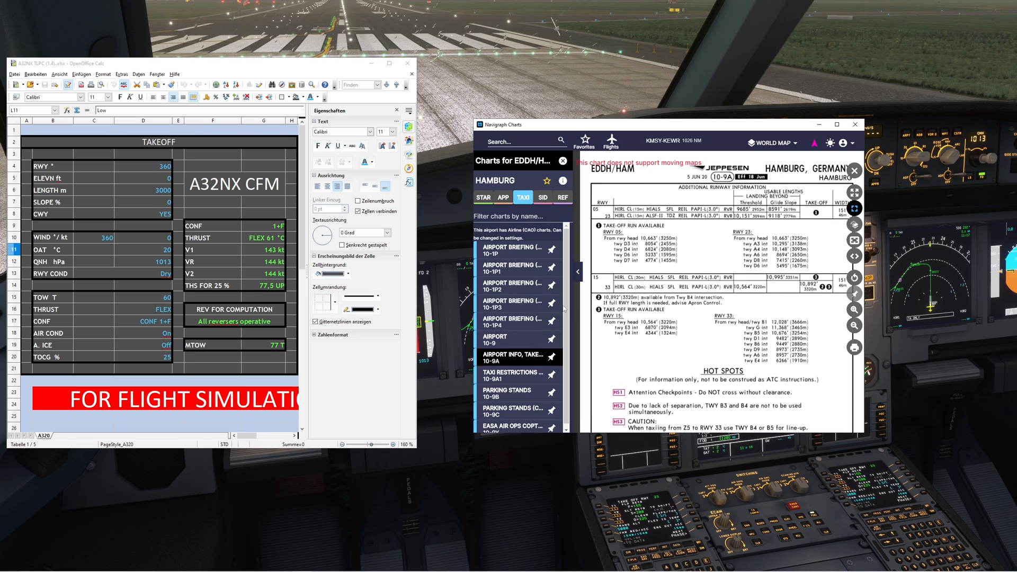
left_click(510, 338)
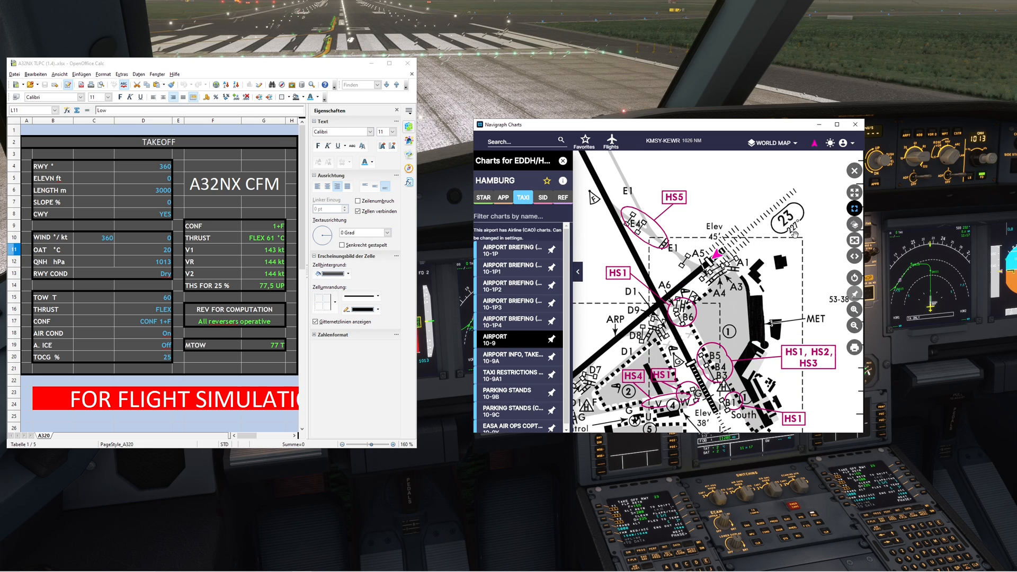
left_click(142, 165)
type("227")
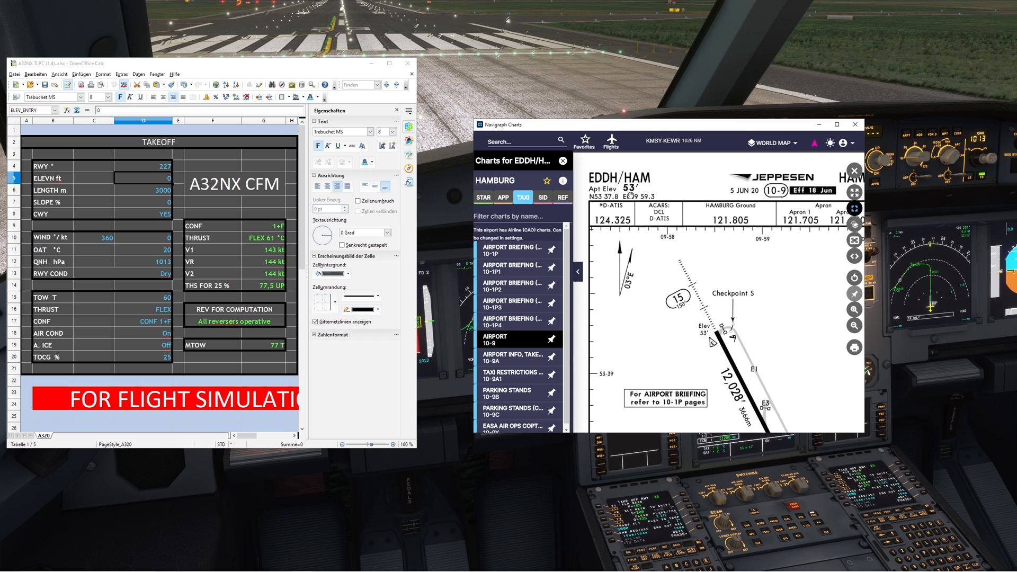
mouse_move(85, 207)
type("53")
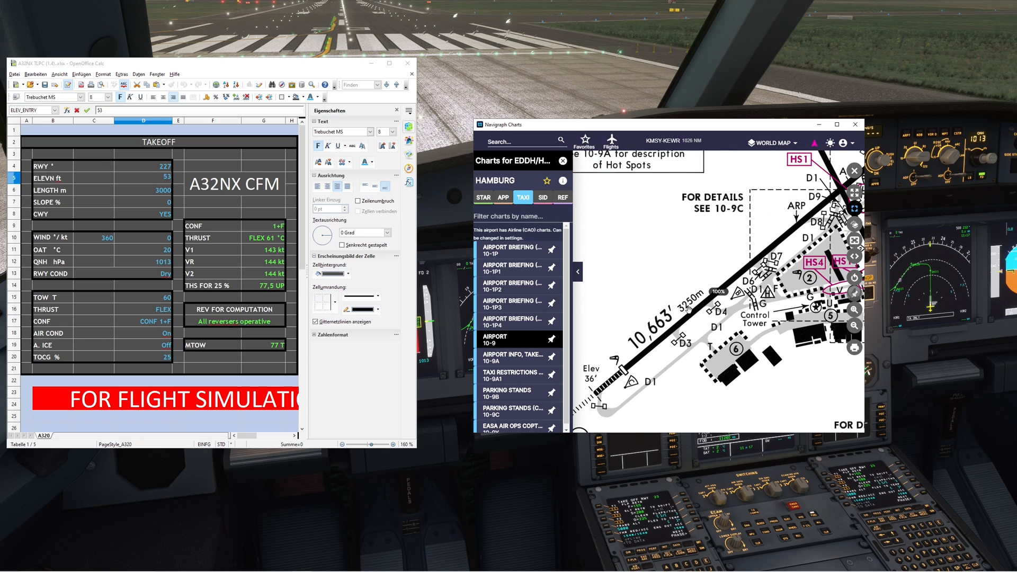
left_click(144, 190)
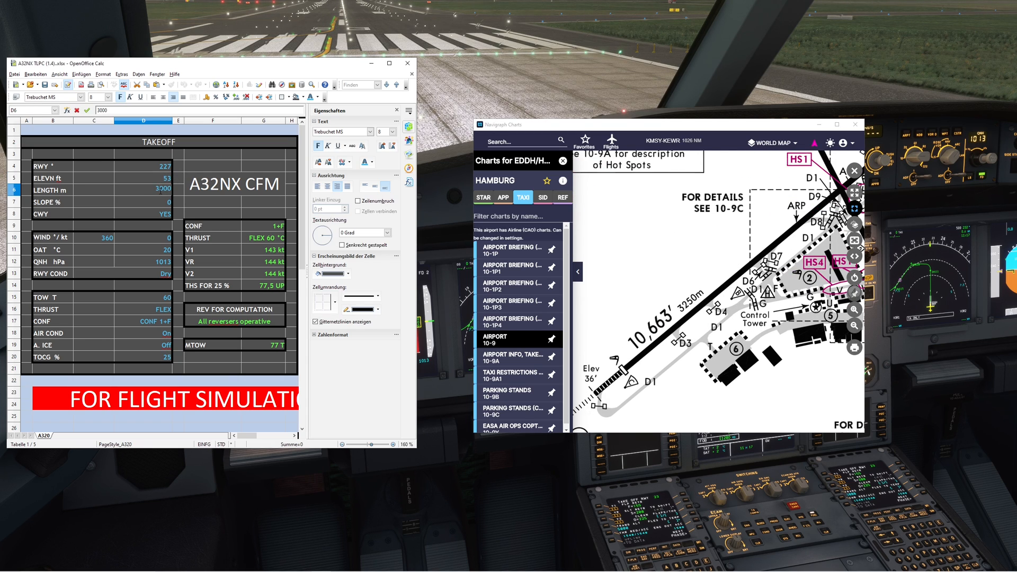
type("3250")
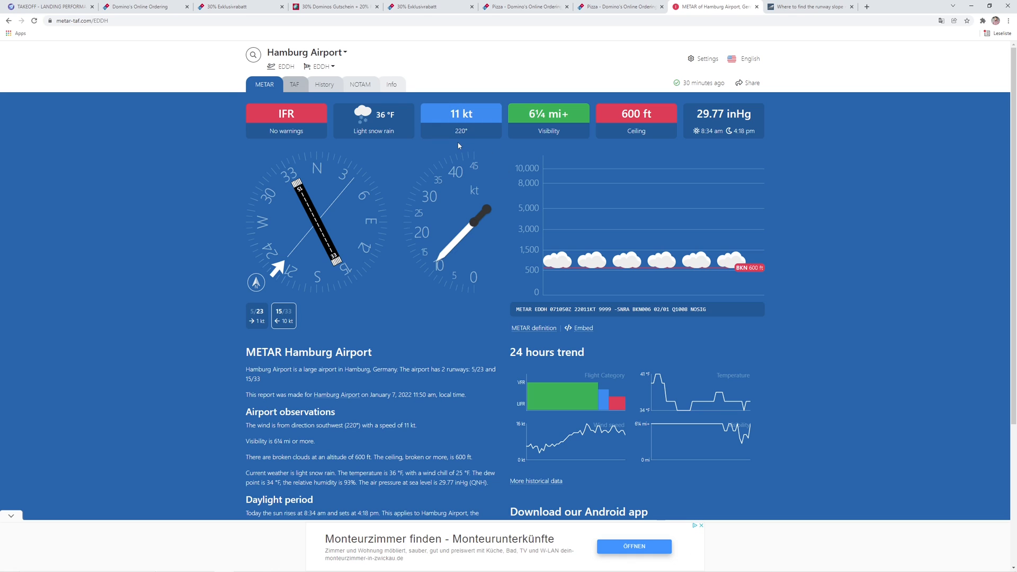
mouse_move(461, 133)
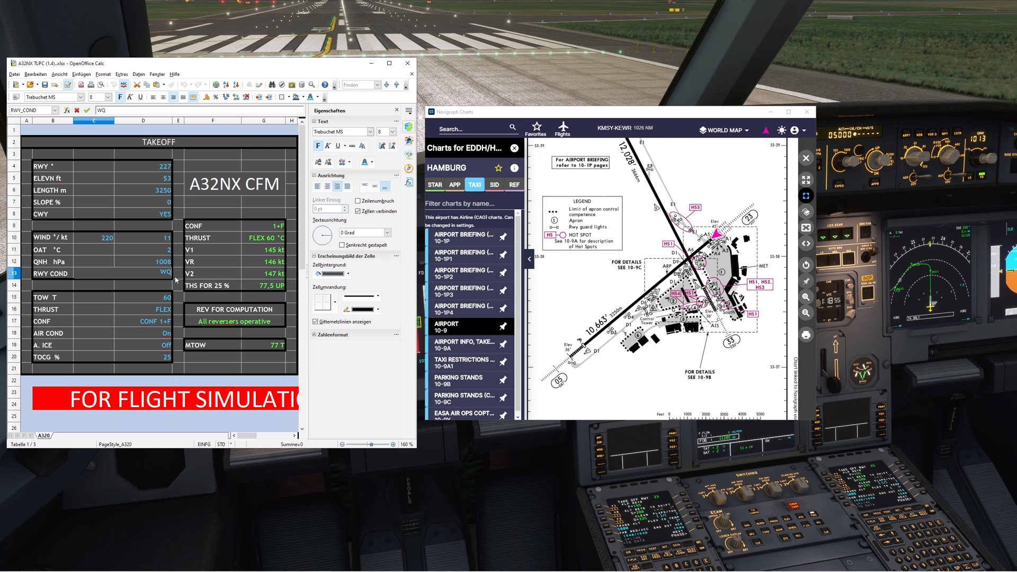
Set the runway condition to Wet.
left_click(142, 297)
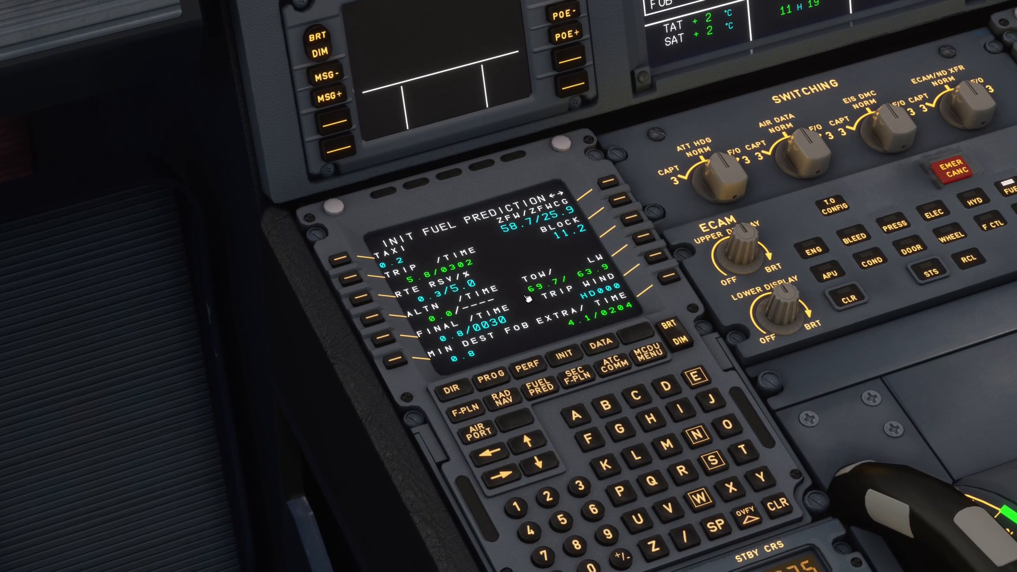
mouse_move(554, 289)
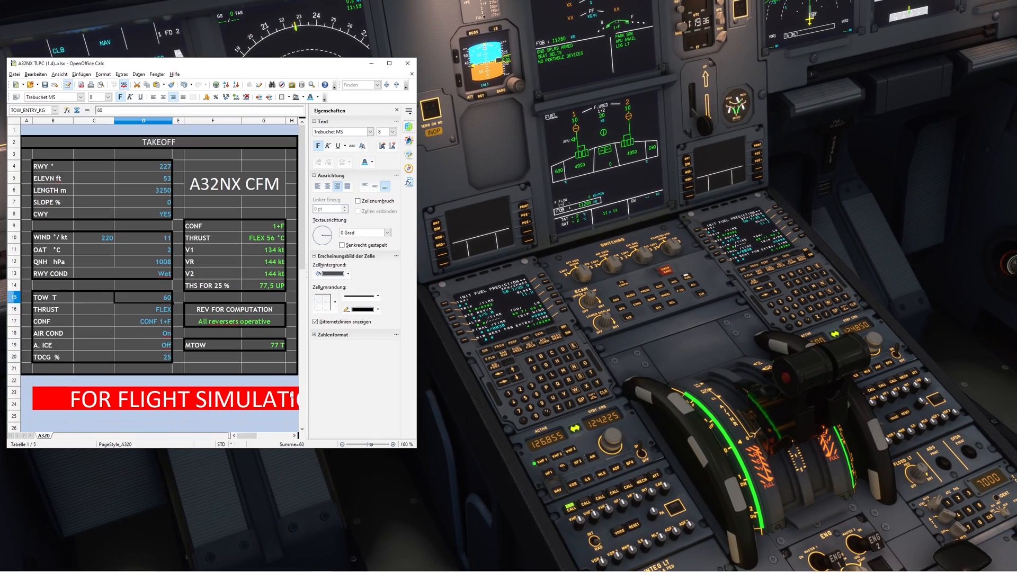
Enter takeoff weight 70 t, set the thrust option, and switch anti-ice On.
left_click(8, 564)
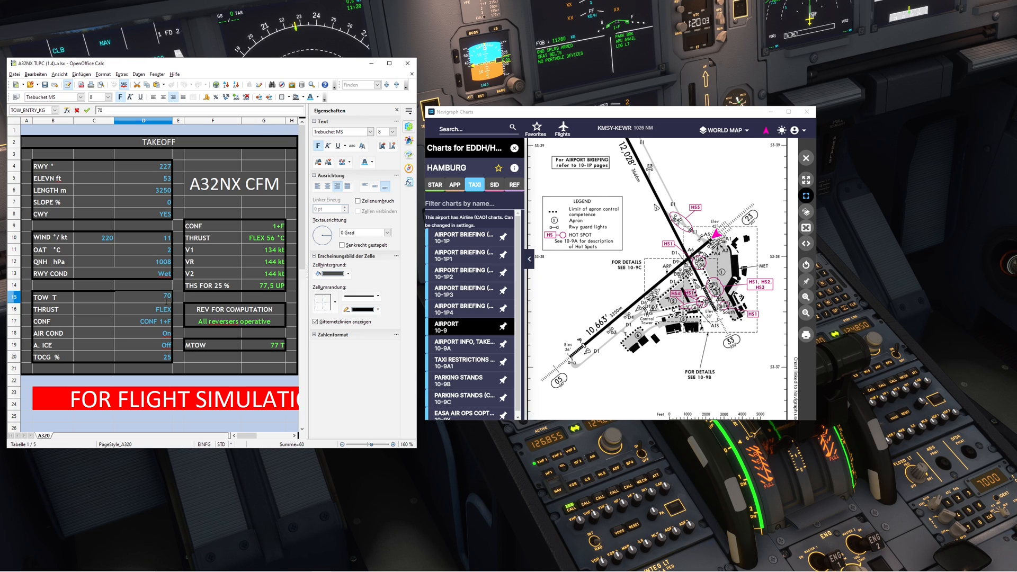
left_click(143, 310)
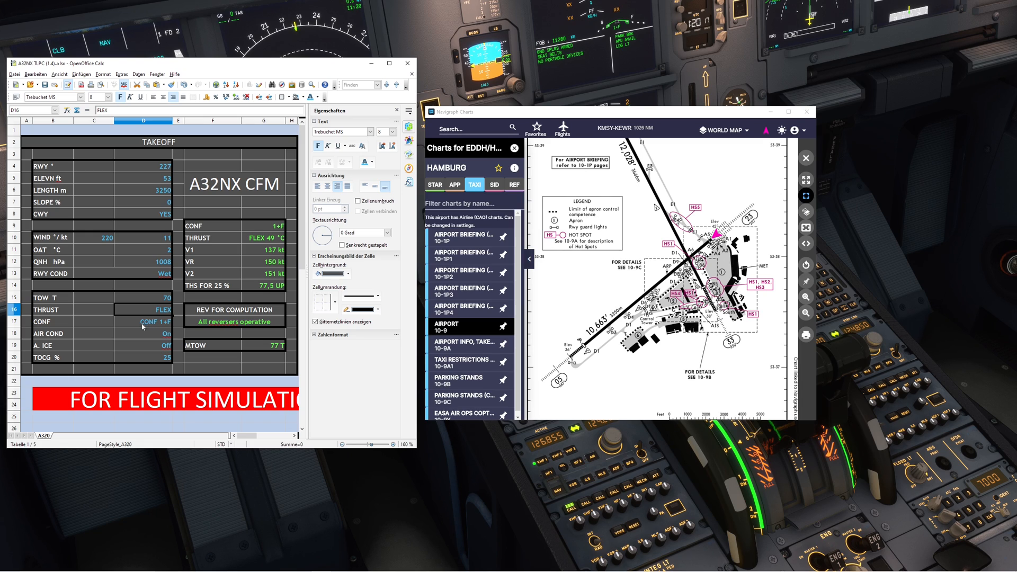
mouse_move(164, 344)
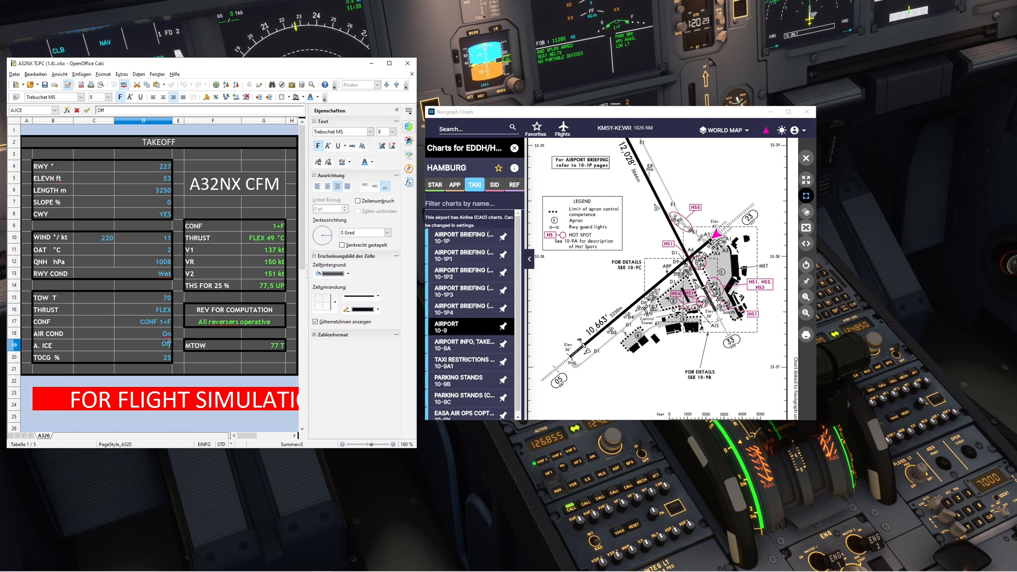
left_click(166, 344)
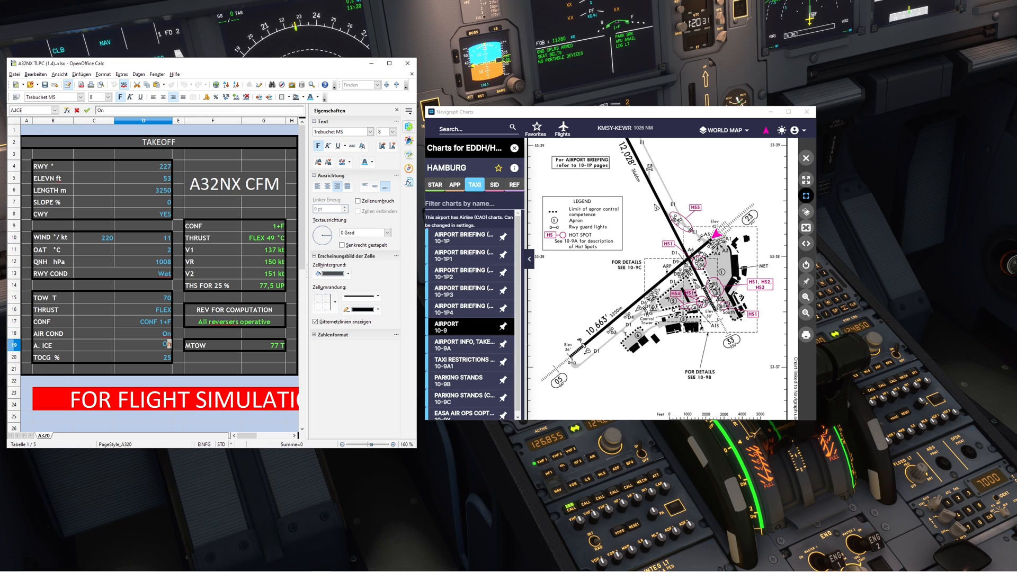
left_click(130, 333)
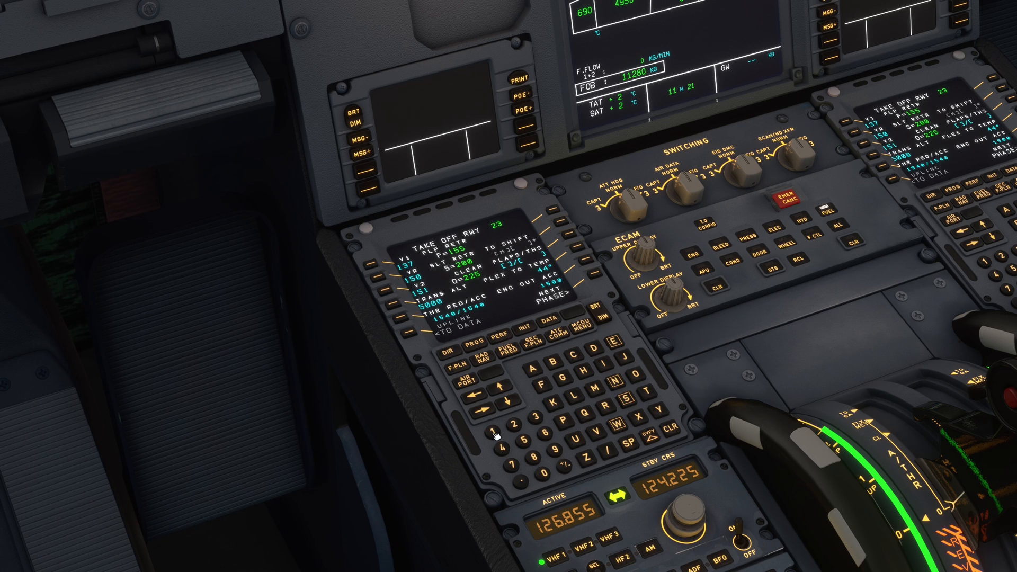
mouse_move(520, 388)
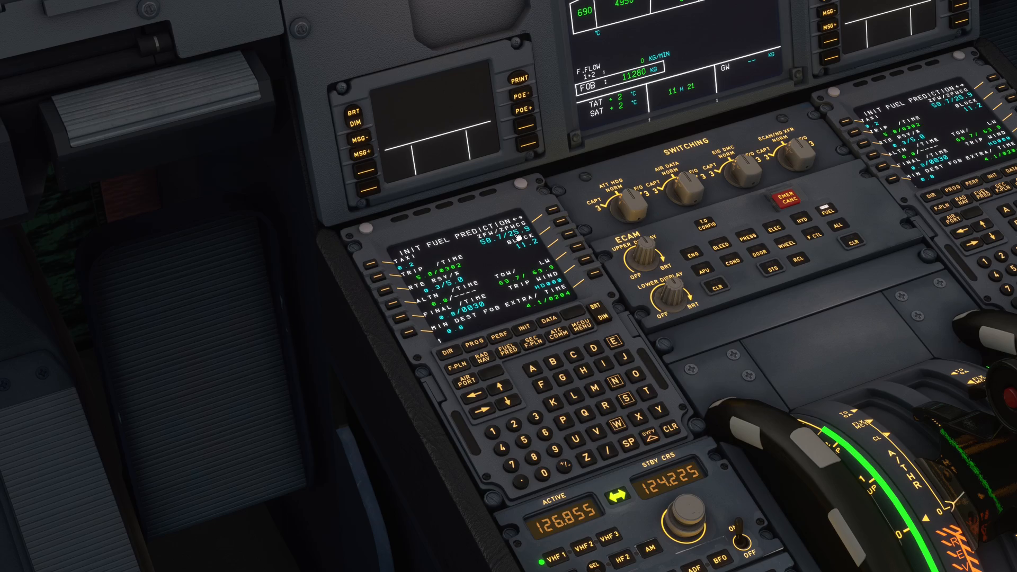
mouse_move(544, 333)
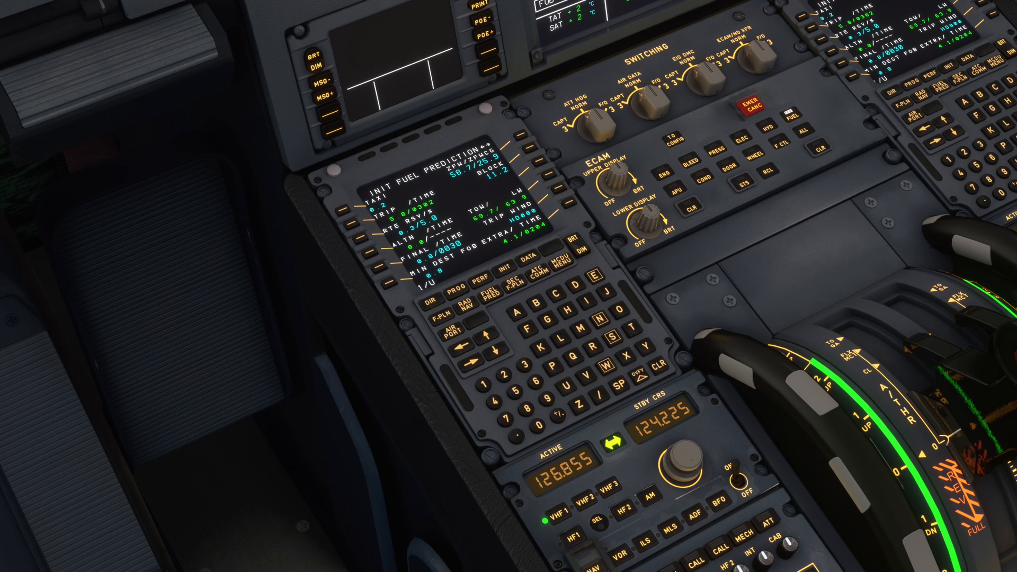
Enter the flaps/trim setting 1/UP0.0 on the MCDU.
left_click(478, 277)
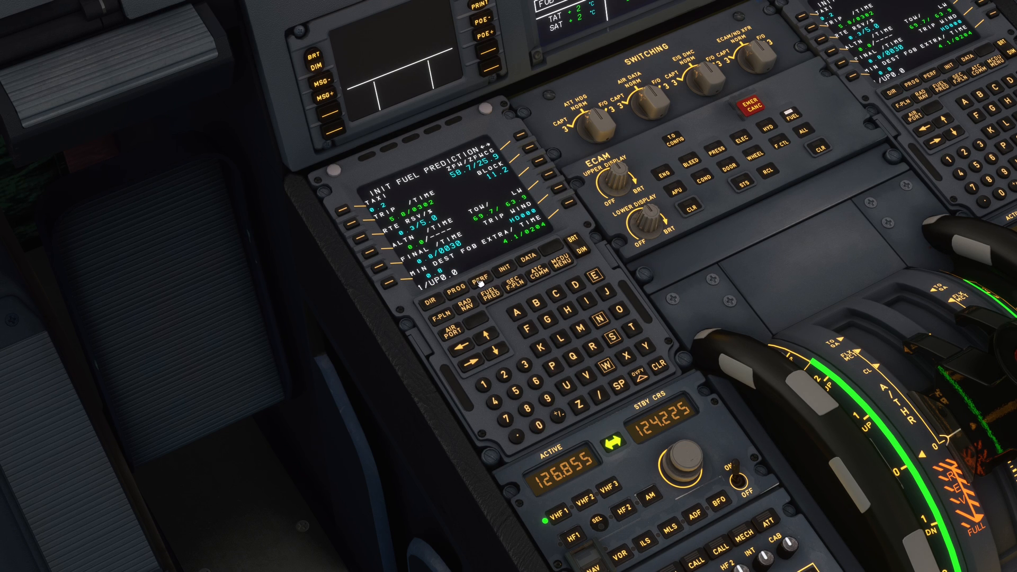